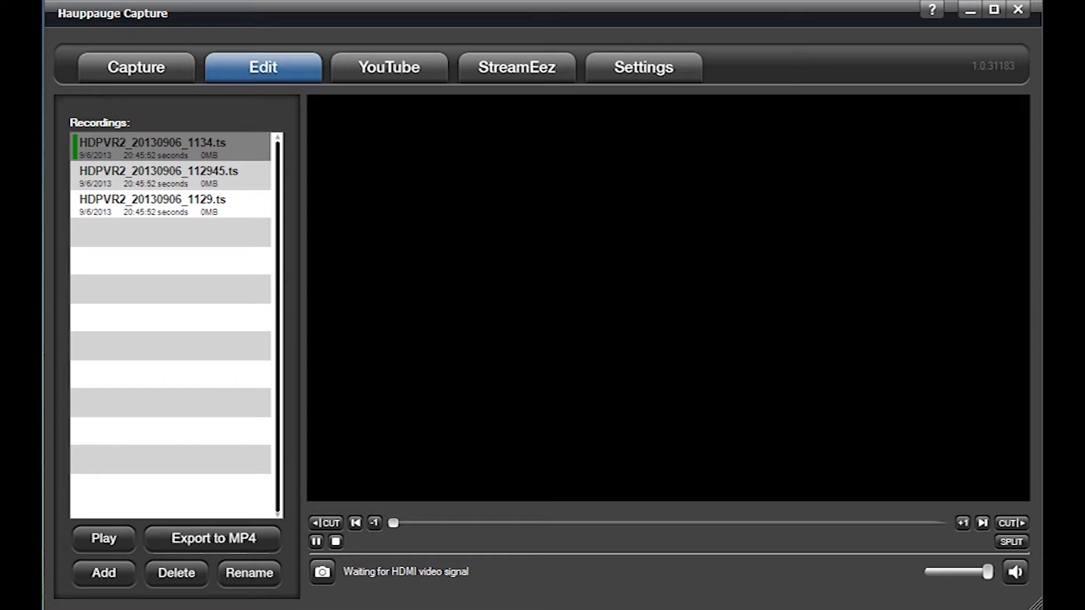
# Switch to the Capture tab showing HDMI video/audio sources and 11 Mbps quality
pyautogui.click(135, 68)
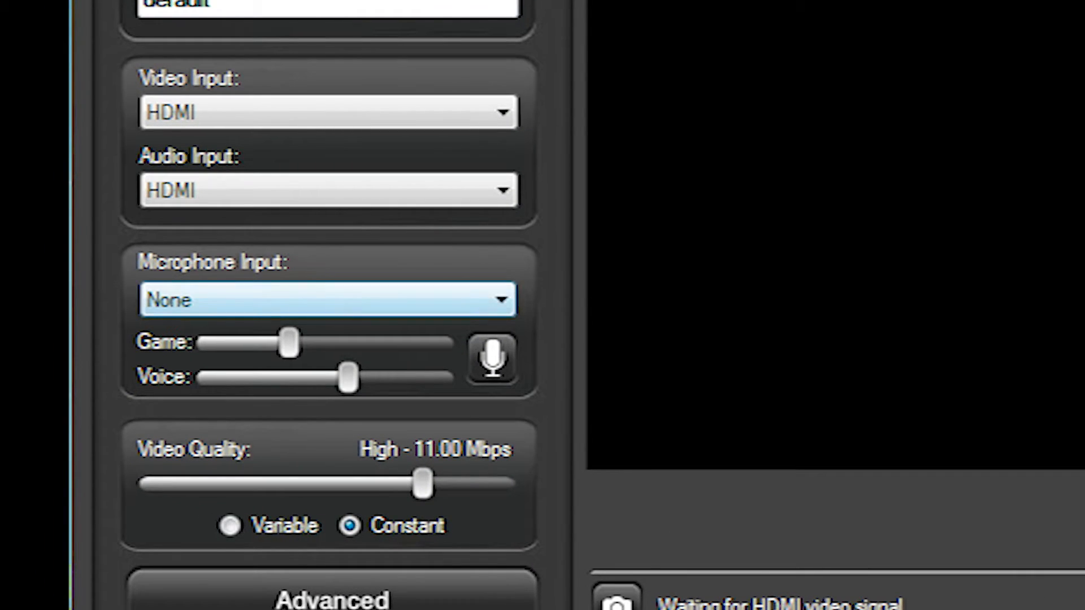
# Choose Microphone (Plantronics GameCom) as the microphone input in the capture settings
pyautogui.click(326, 299)
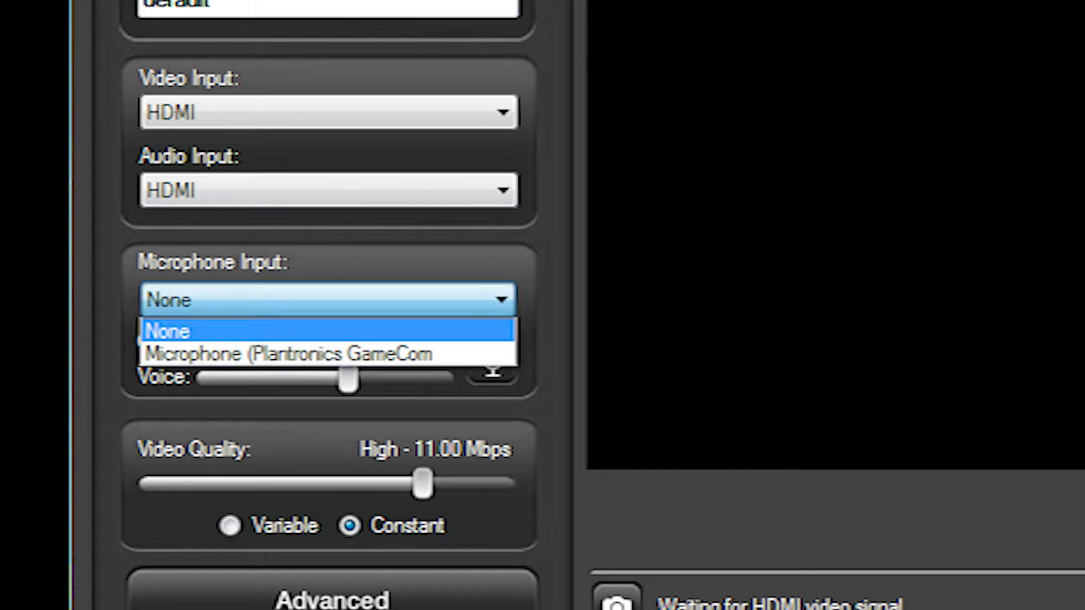
pyautogui.moveTo(287, 354)
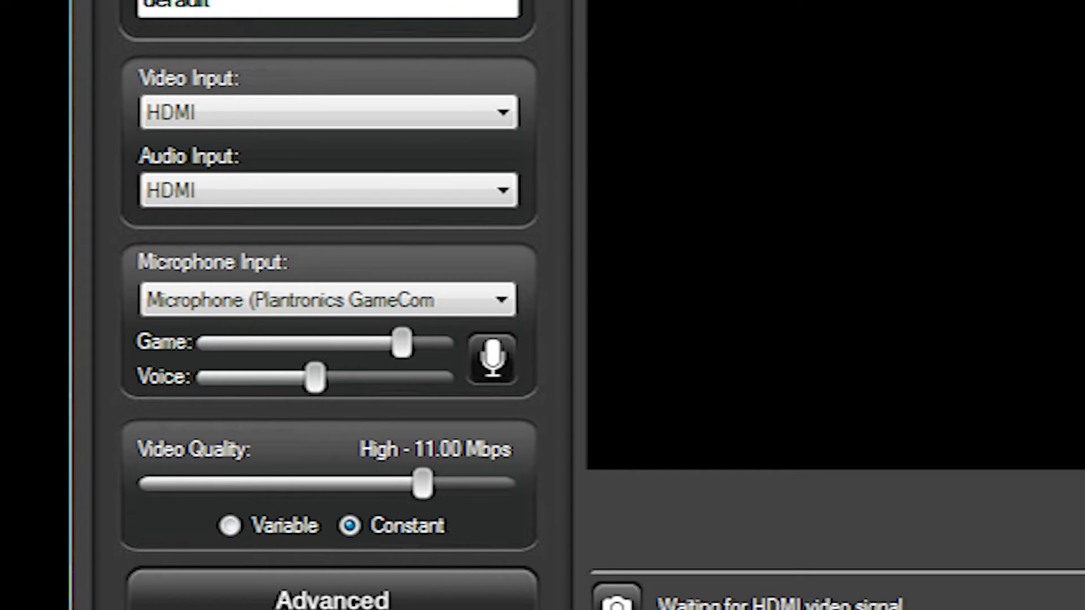
pyautogui.scroll(3)
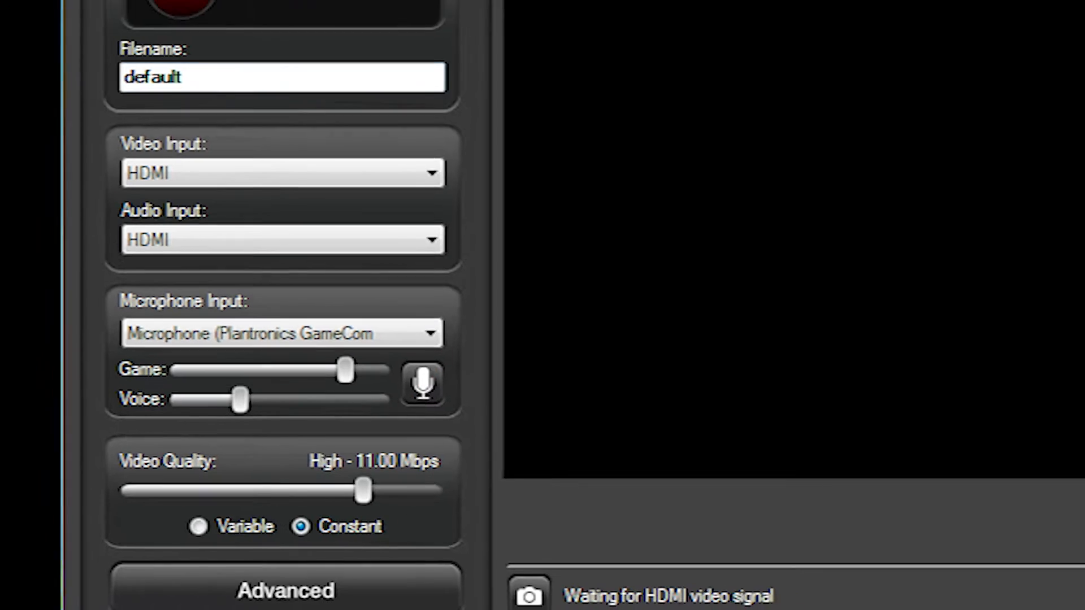